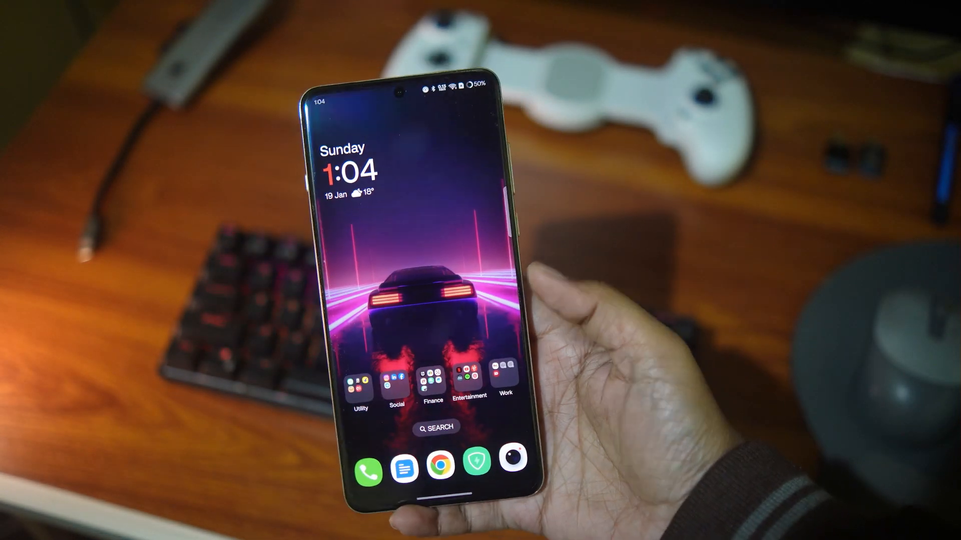
- Bring up the phone's Recents overview showing the 3DMark app
scroll("up", 3)
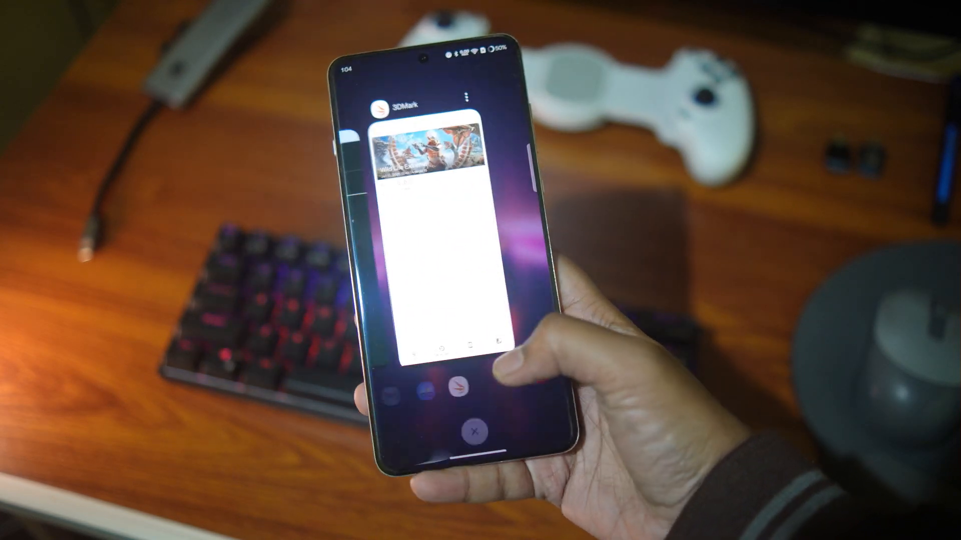
left_click(435, 153)
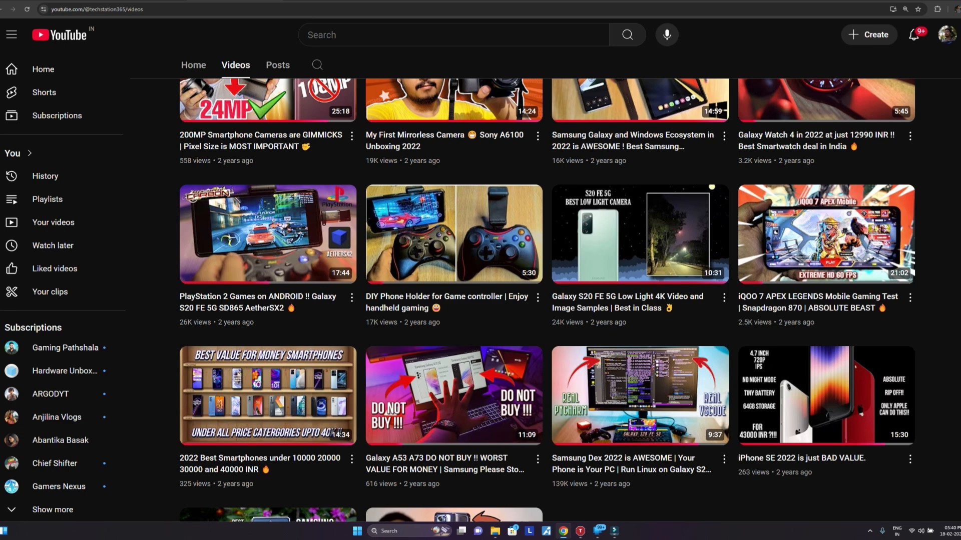
- Scroll the channel's Videos grid up to uploads from about a year ago
scroll("up", 3)
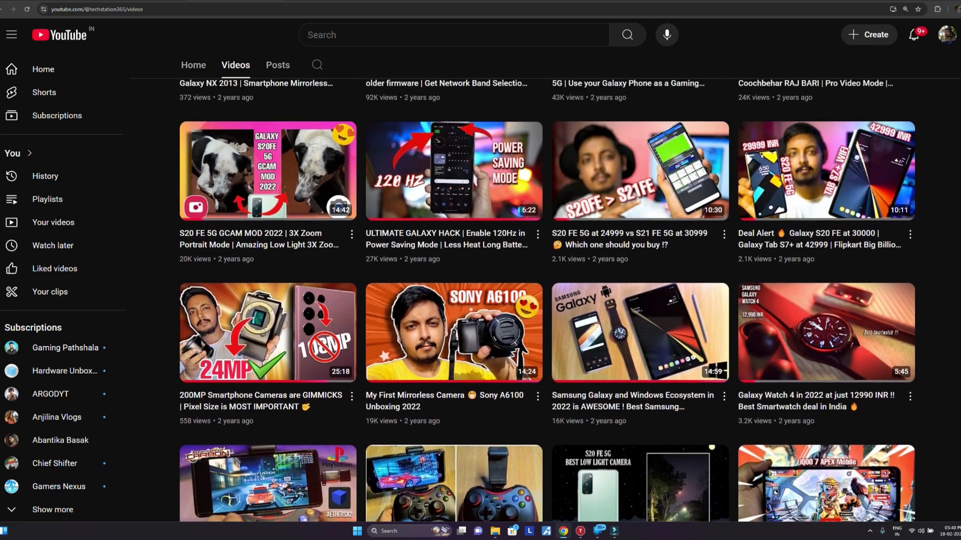
scroll("up", 3)
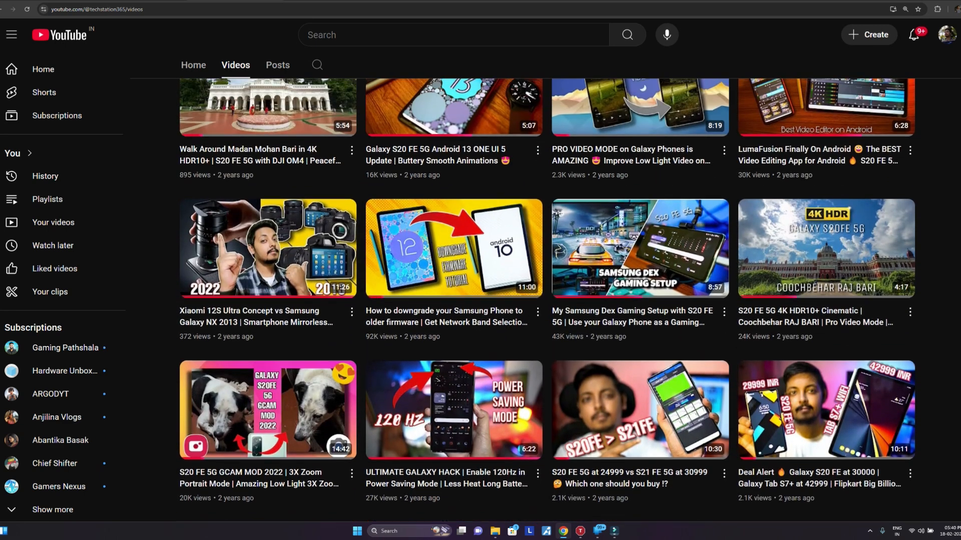
scroll("up", 3)
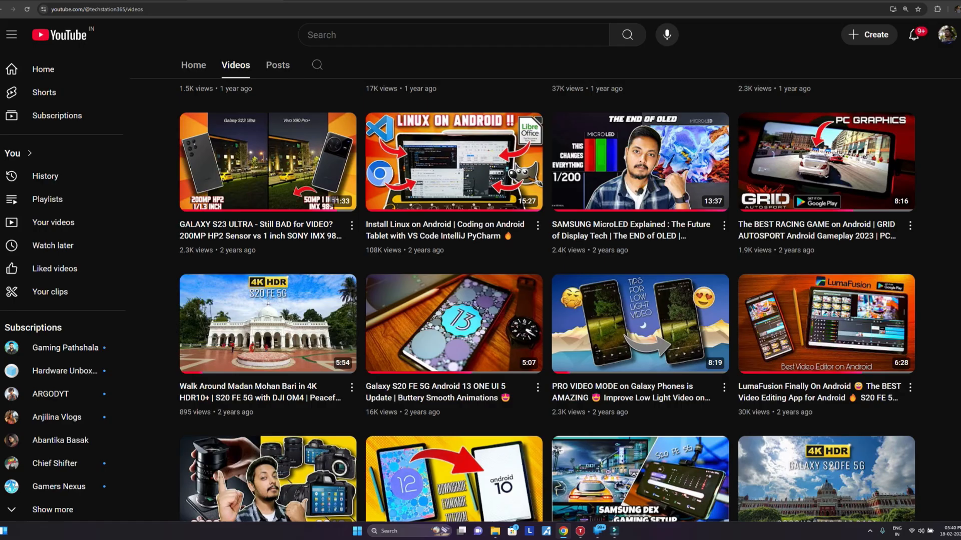